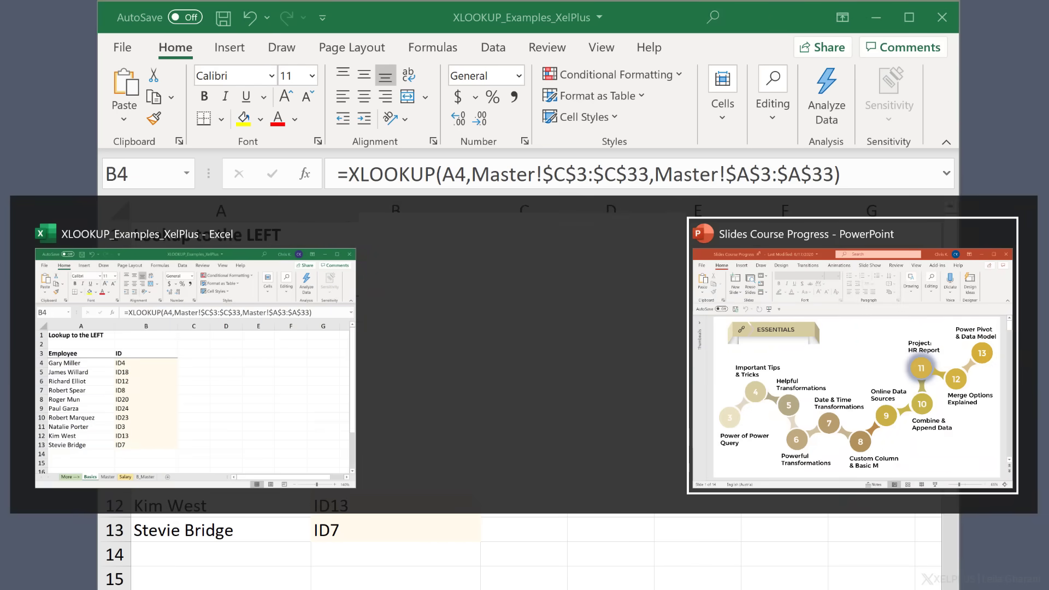
Cycle through the open windows with Alt+Tab and land on the Windows 10 tips article in Edge.
key(alt+tab)
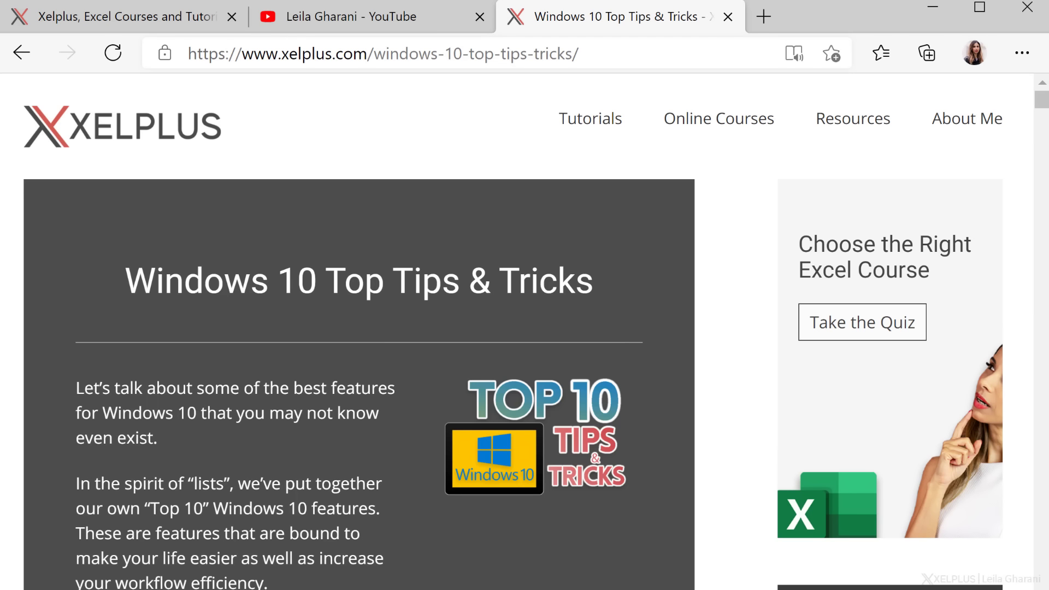
click(29, 566)
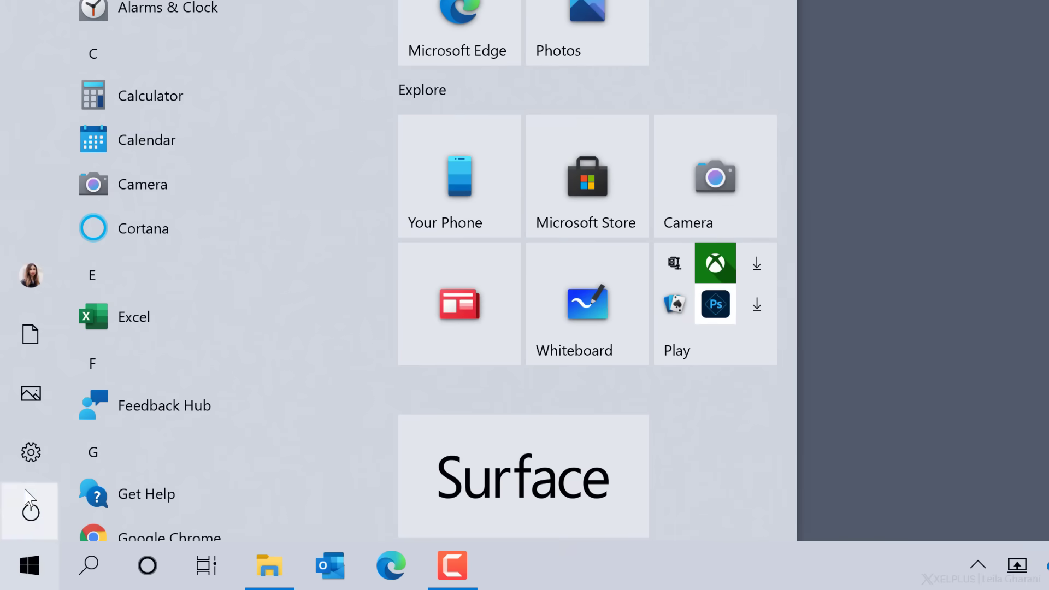
Set Multitasking's 'Pressing Alt + Tab shows' option to Open windows only.
click(31, 452)
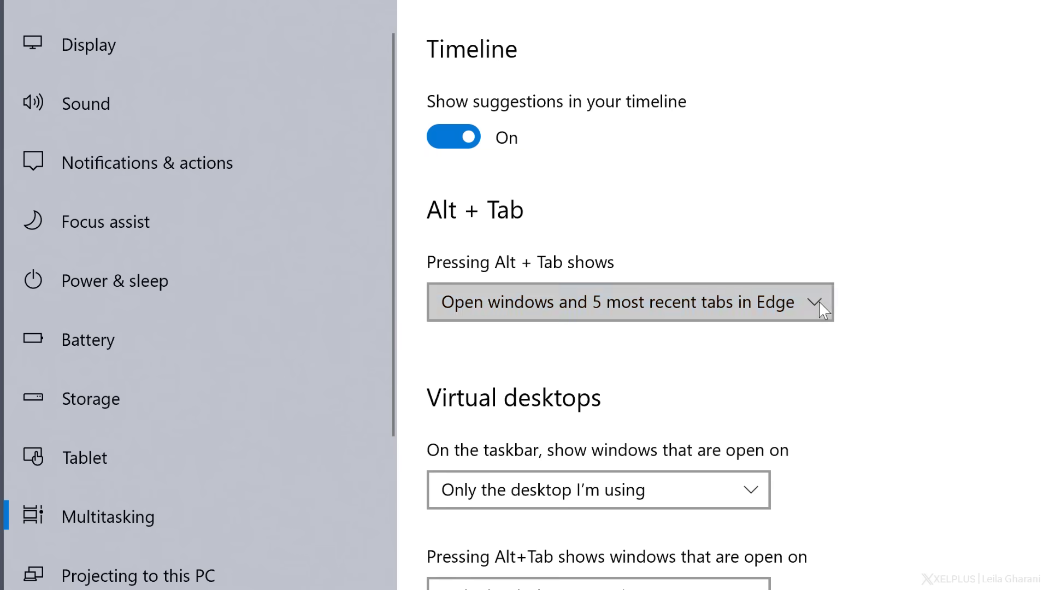
click(627, 302)
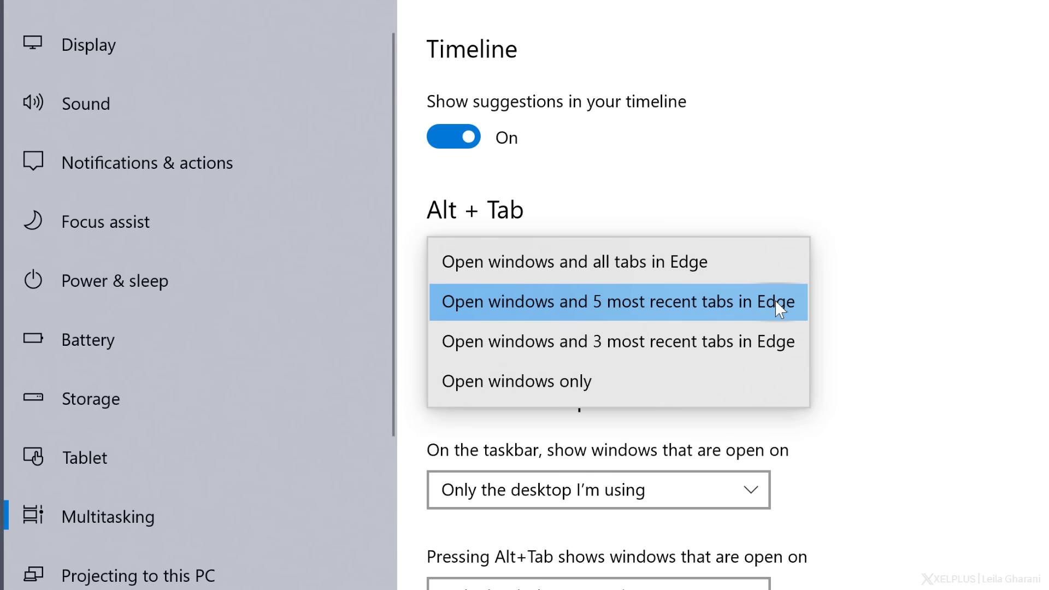
mouse_move(769, 342)
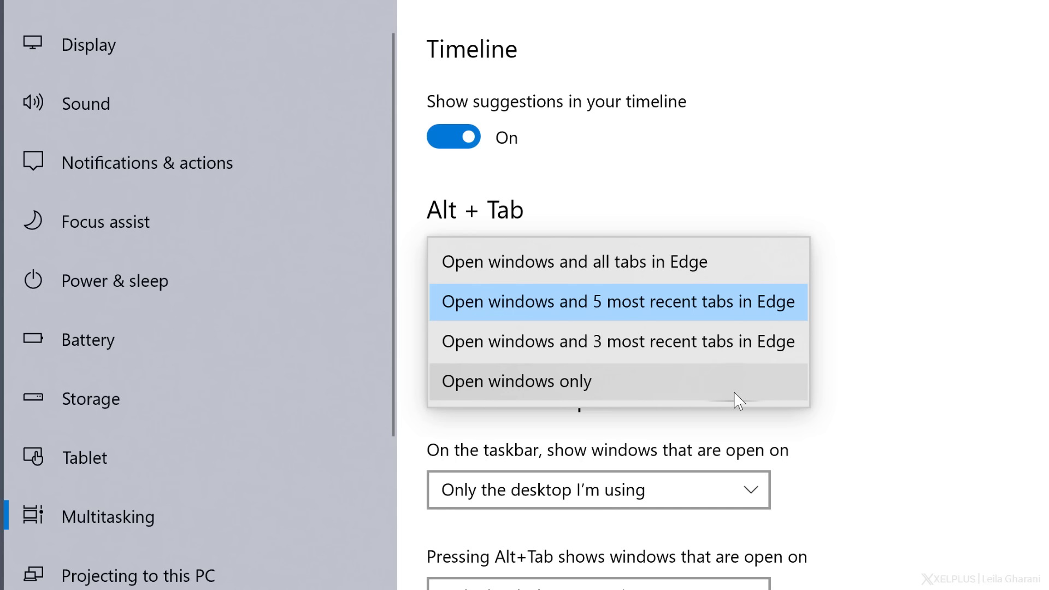
click(18, 574)
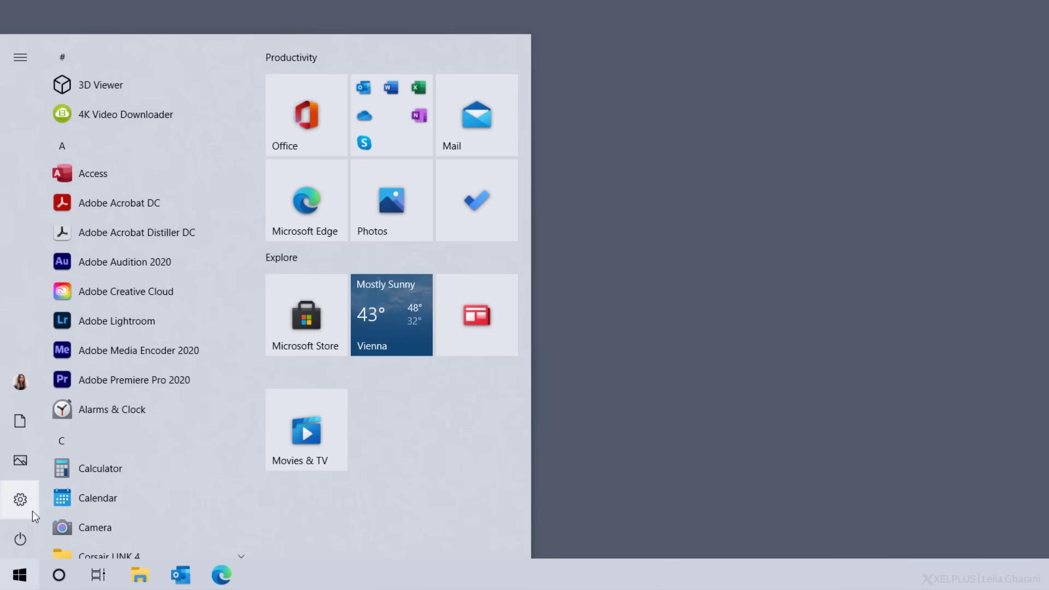
Reach Power Options from Power & sleep and expand the additional plans to reveal High performance.
click(20, 500)
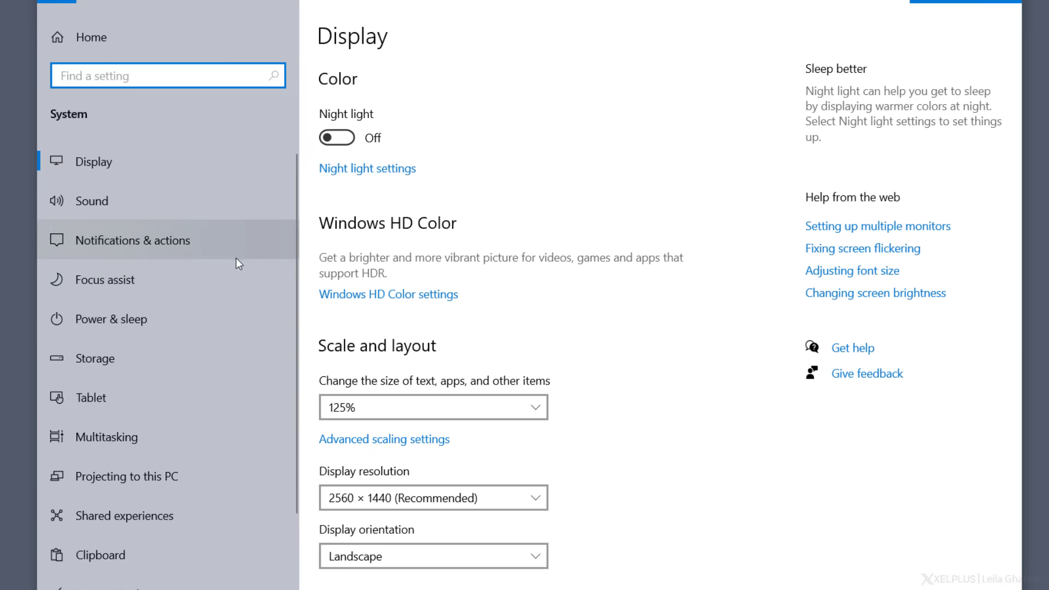
click(111, 319)
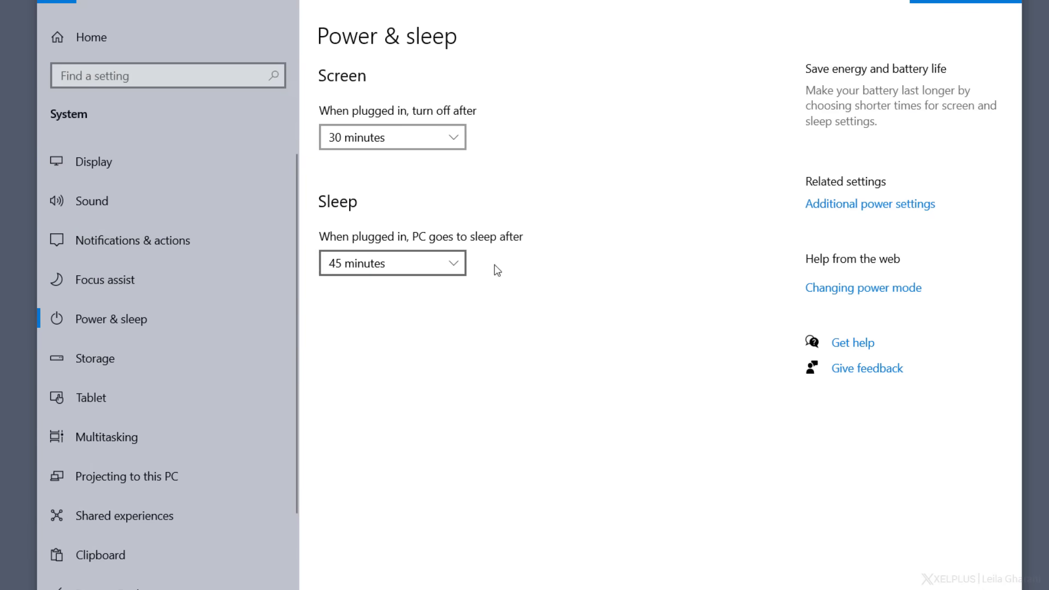
mouse_move(888, 211)
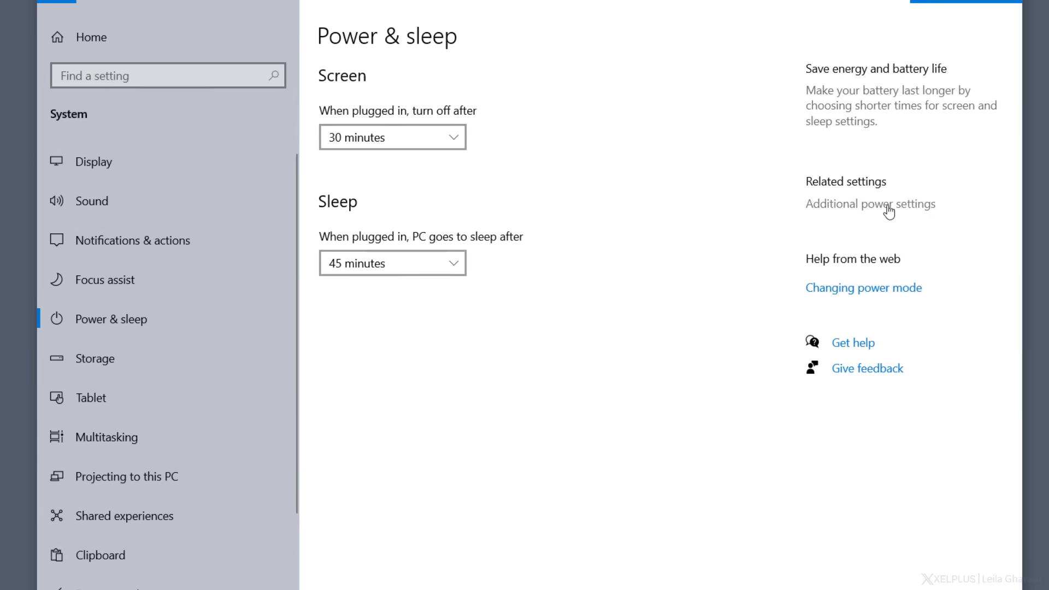
click(871, 203)
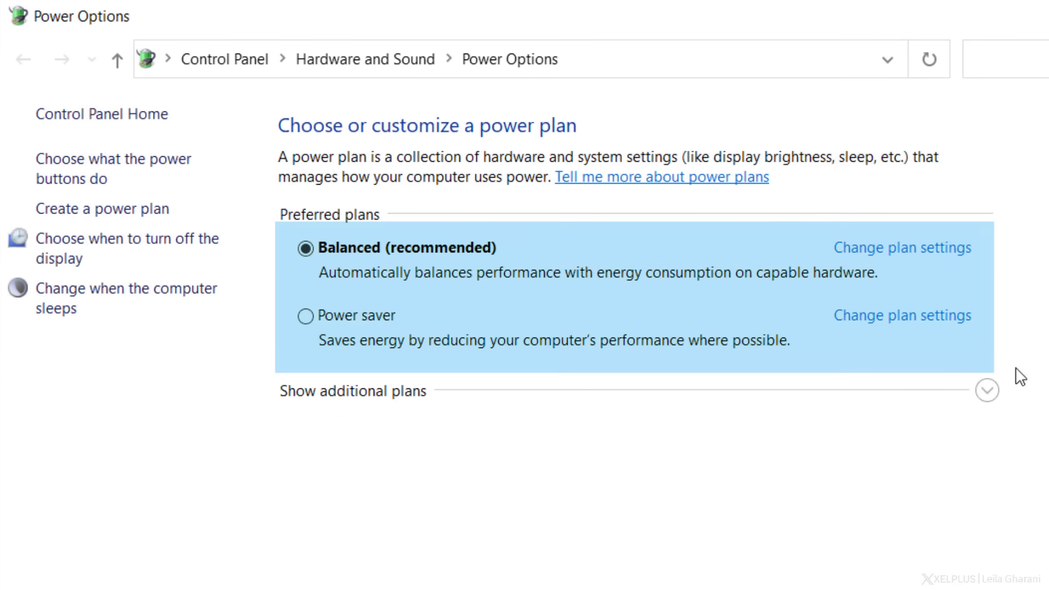
click(986, 390)
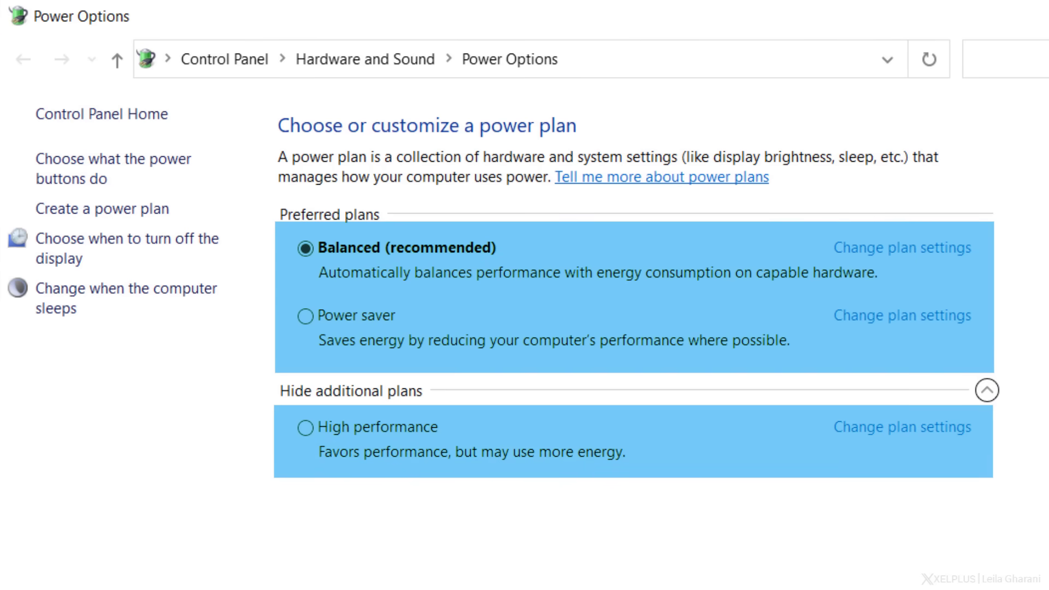
click(18, 576)
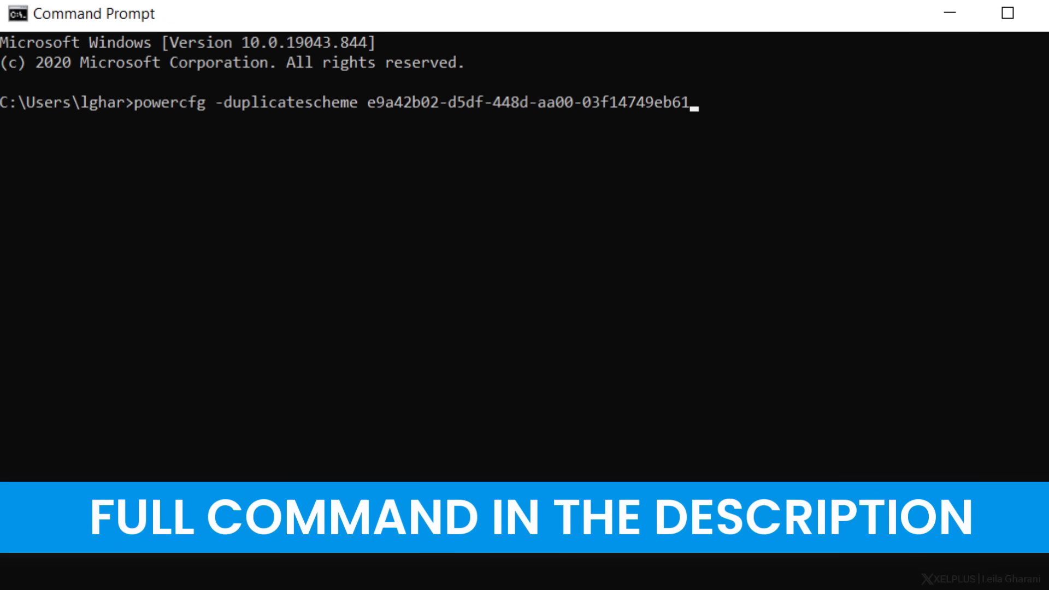
Run the powercfg -duplicatescheme command to add the Ultimate Performance power plan.
key(Enter)
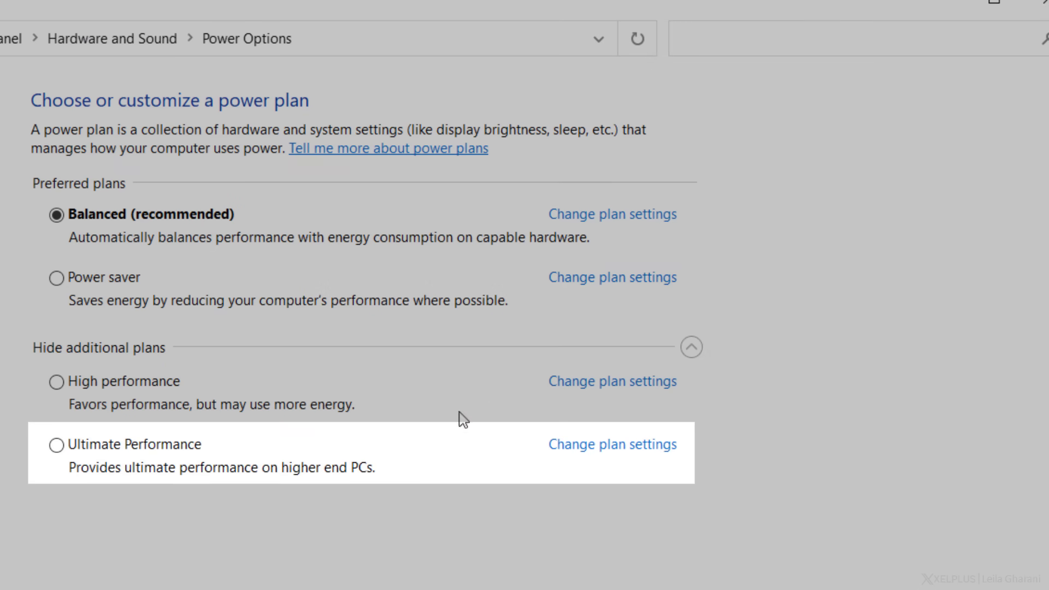
Show Ultimate Performance listed among the additional power plans in Power Options.
click(56, 445)
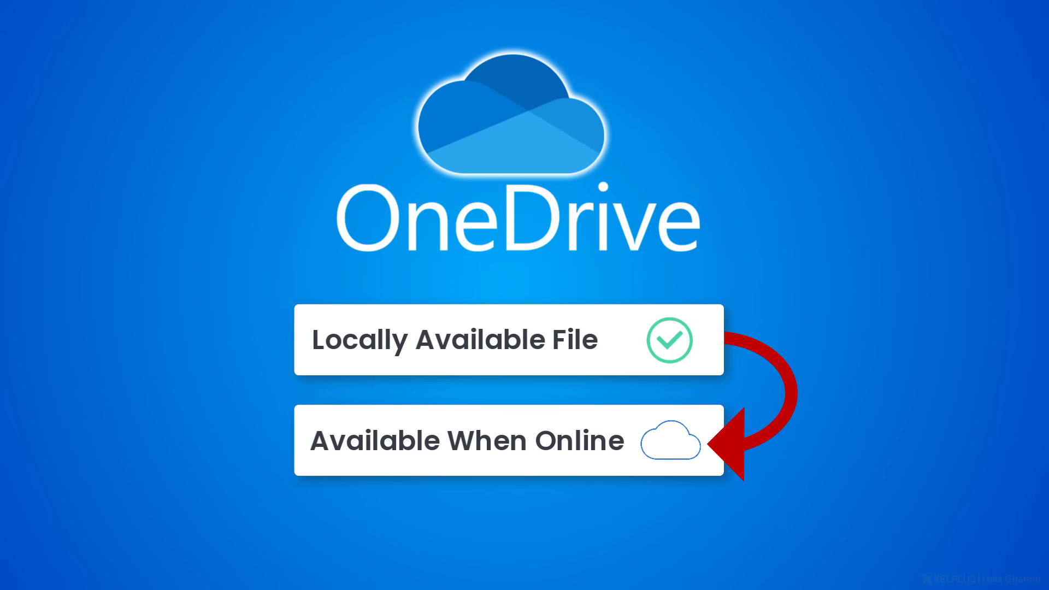
Search the taskbar for 'storage settings' to find the Storage settings page.
click(27, 569)
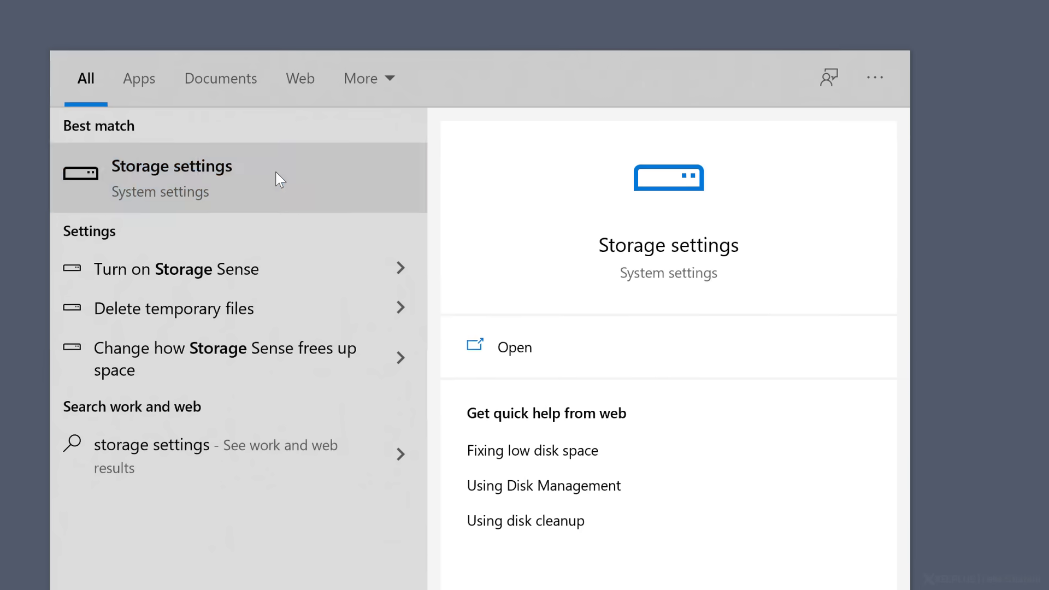
Configure Storage Sense to run every month.
click(171, 166)
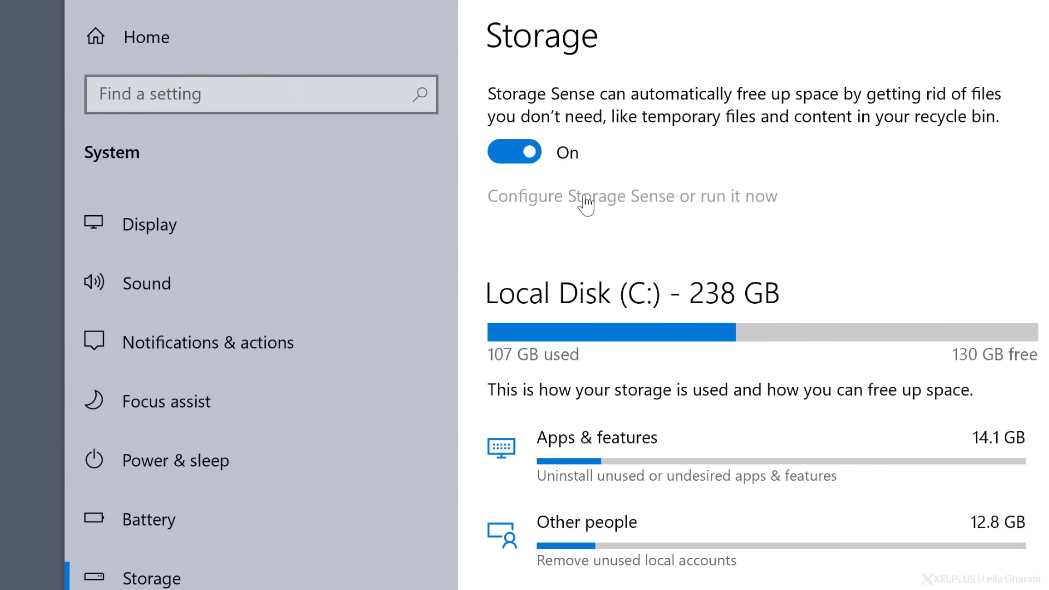
click(631, 196)
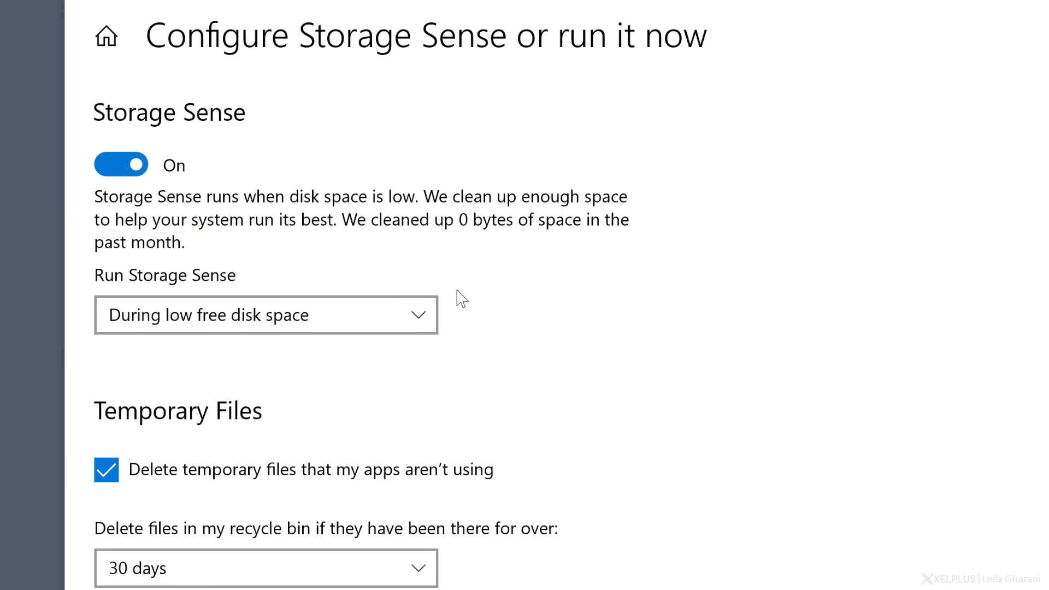
mouse_move(419, 328)
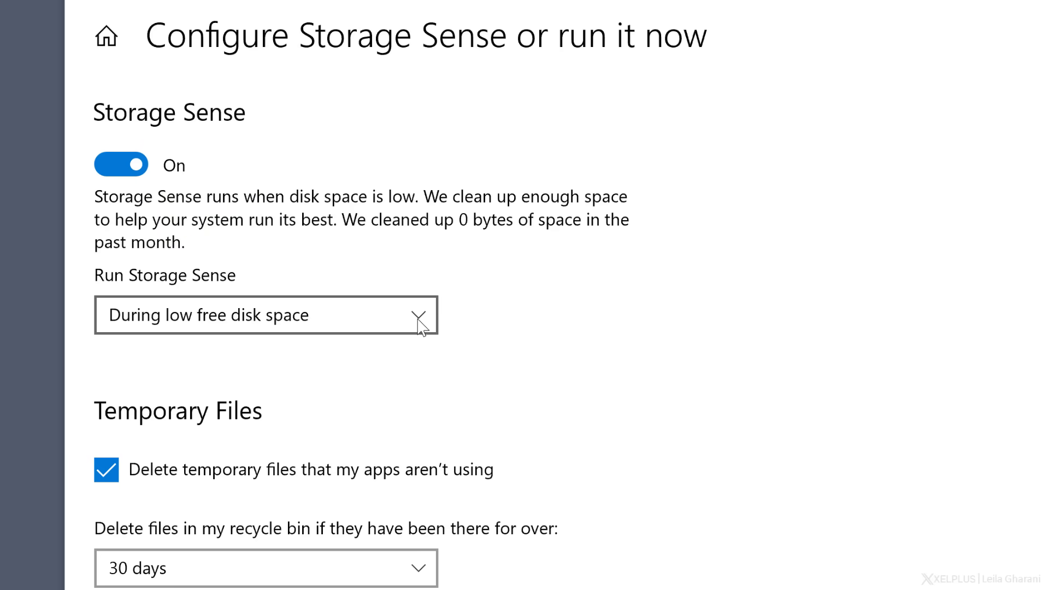
click(265, 315)
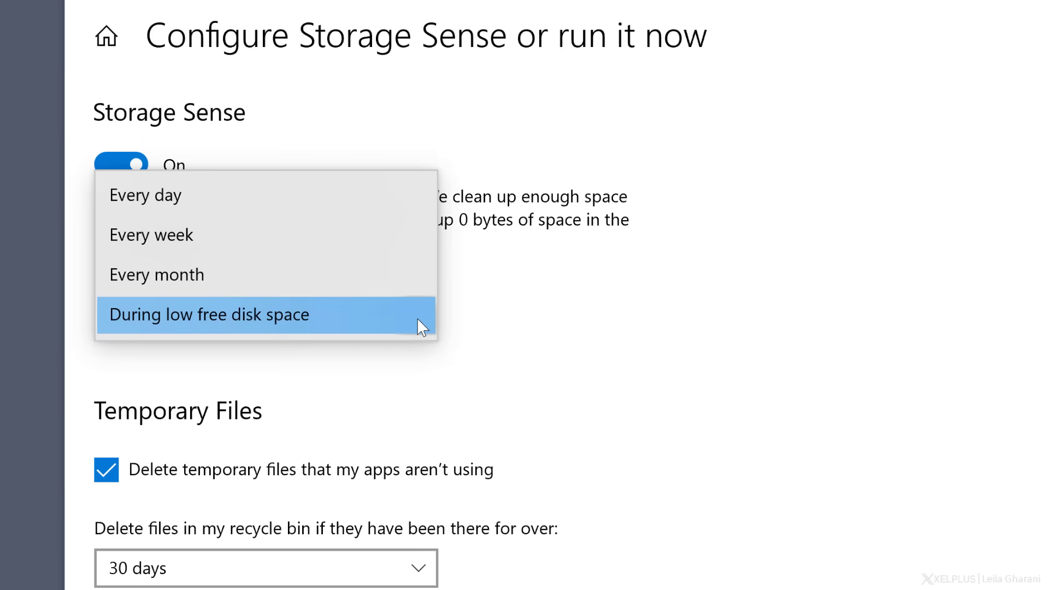
mouse_move(394, 293)
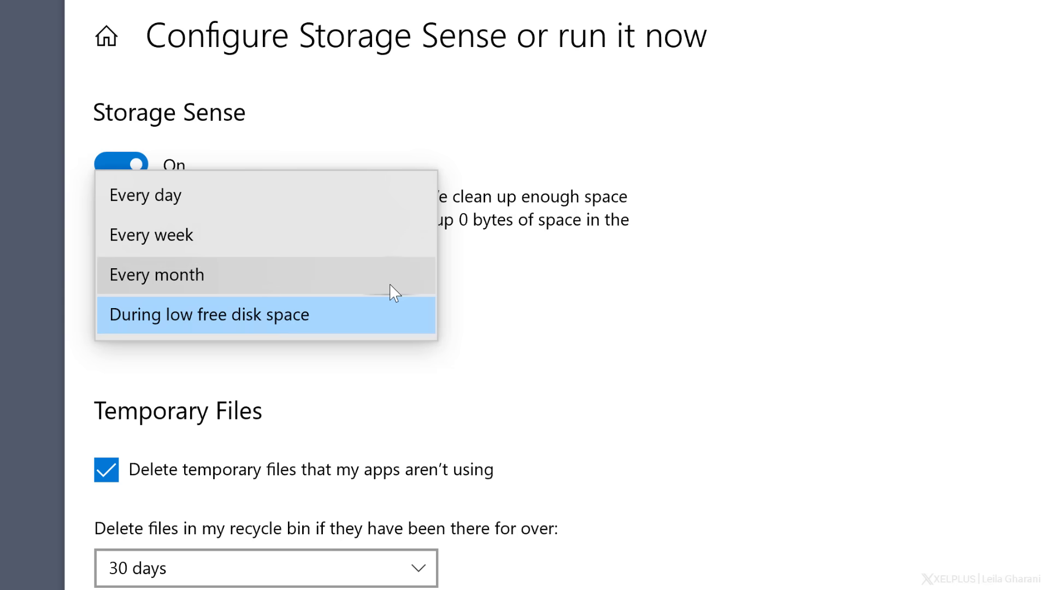
click(156, 274)
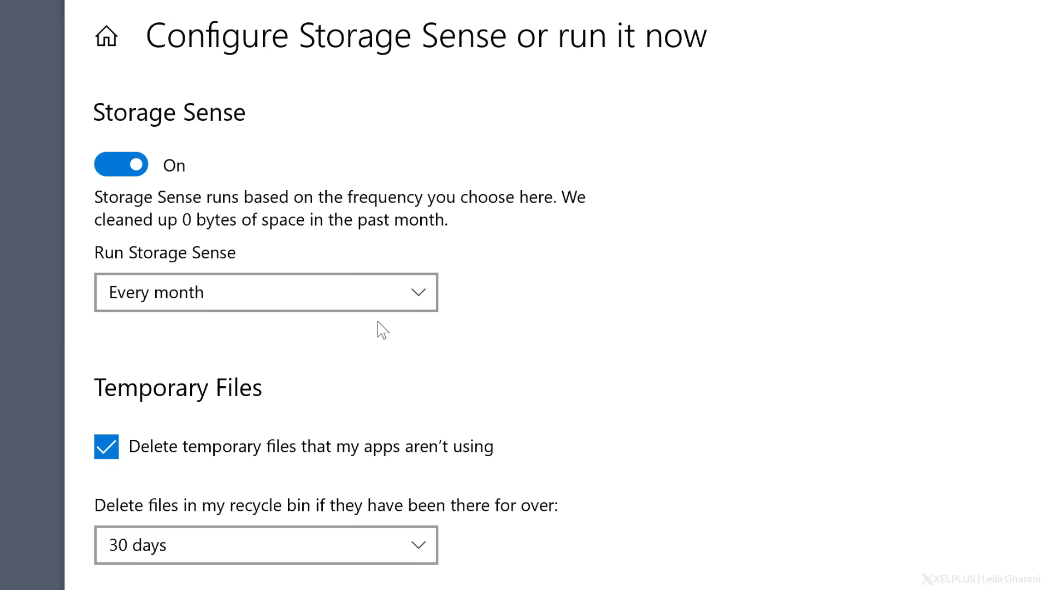
Keep recycle bin cleanup at 30 days, review Downloads cleanup, and show the Documents online-only duration choices.
scroll(down, 3)
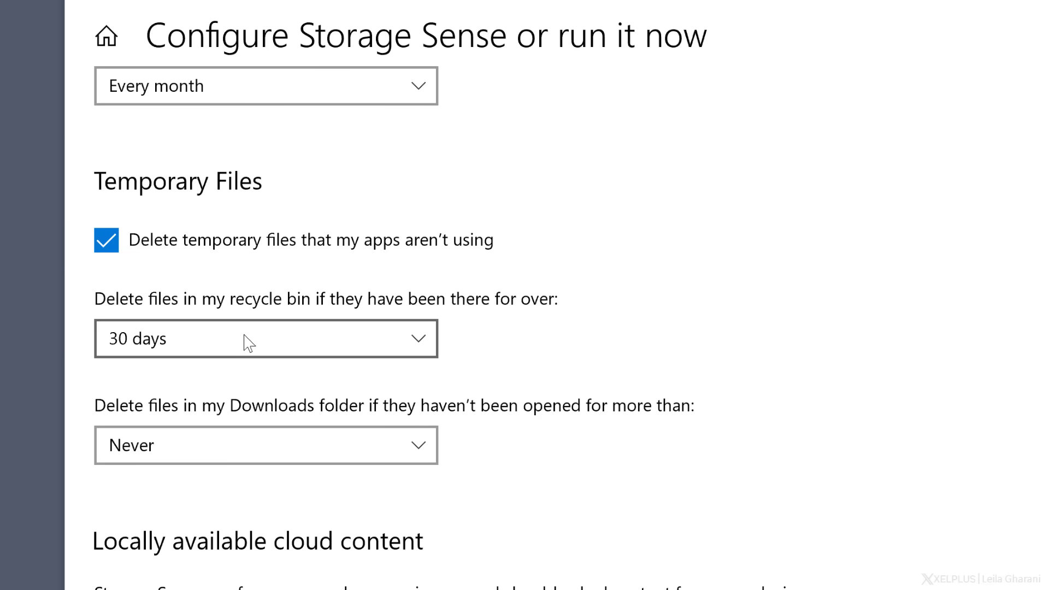
click(266, 339)
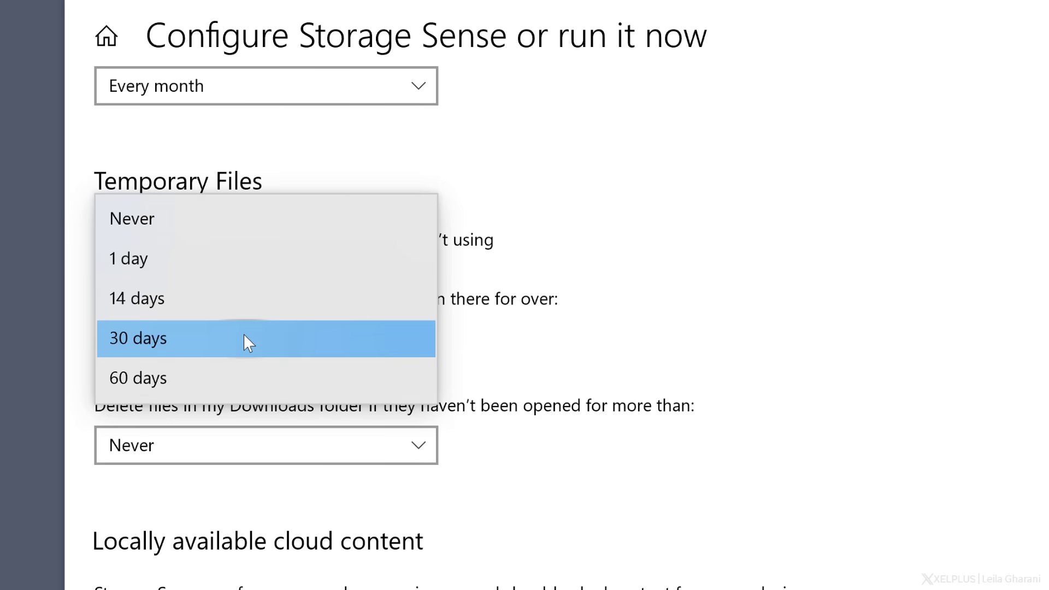
click(138, 338)
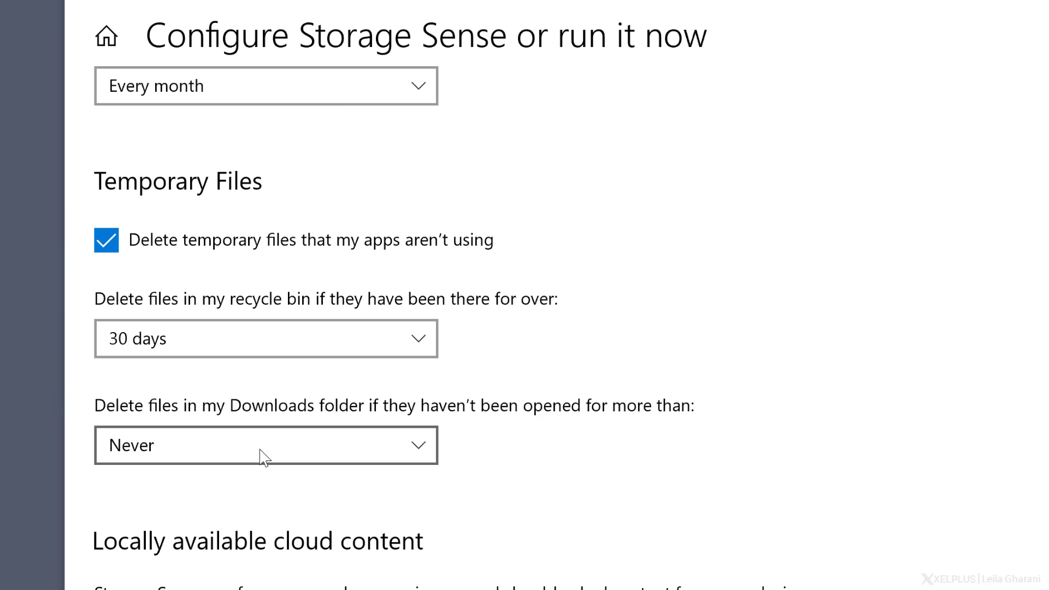
click(265, 445)
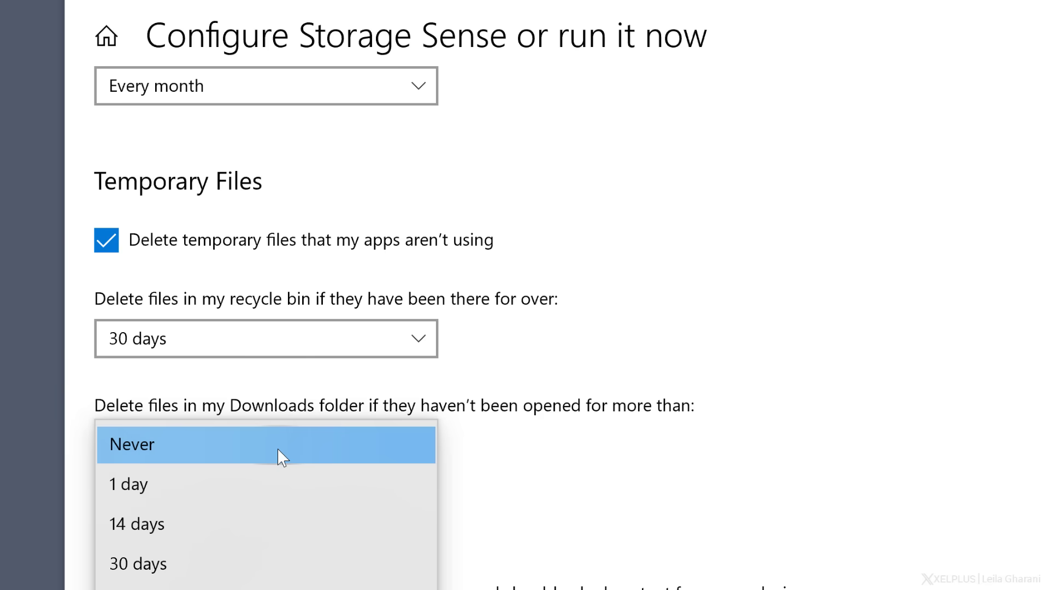
mouse_move(318, 451)
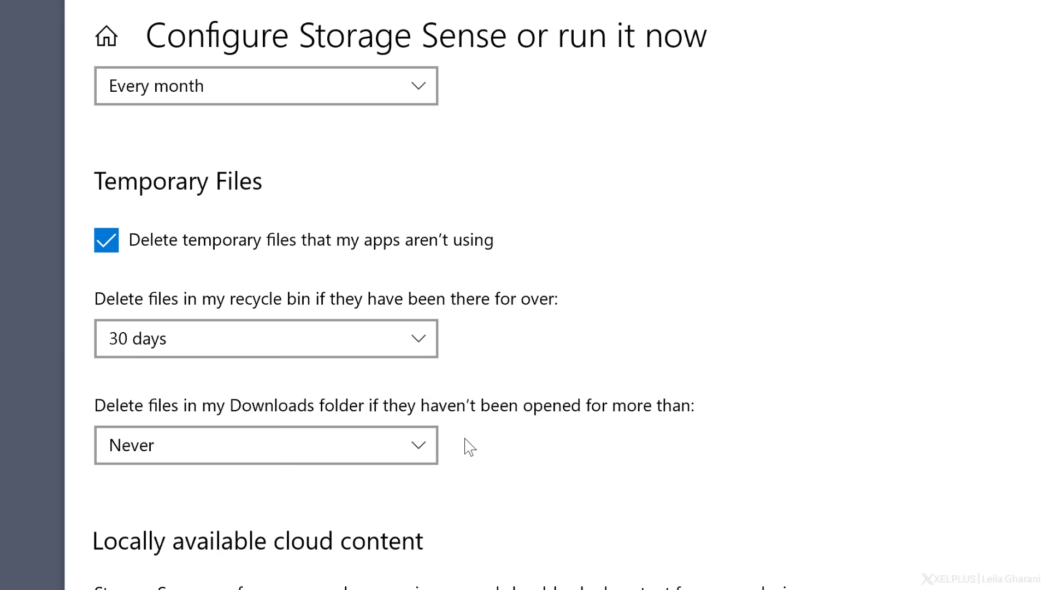
scroll(down, 3)
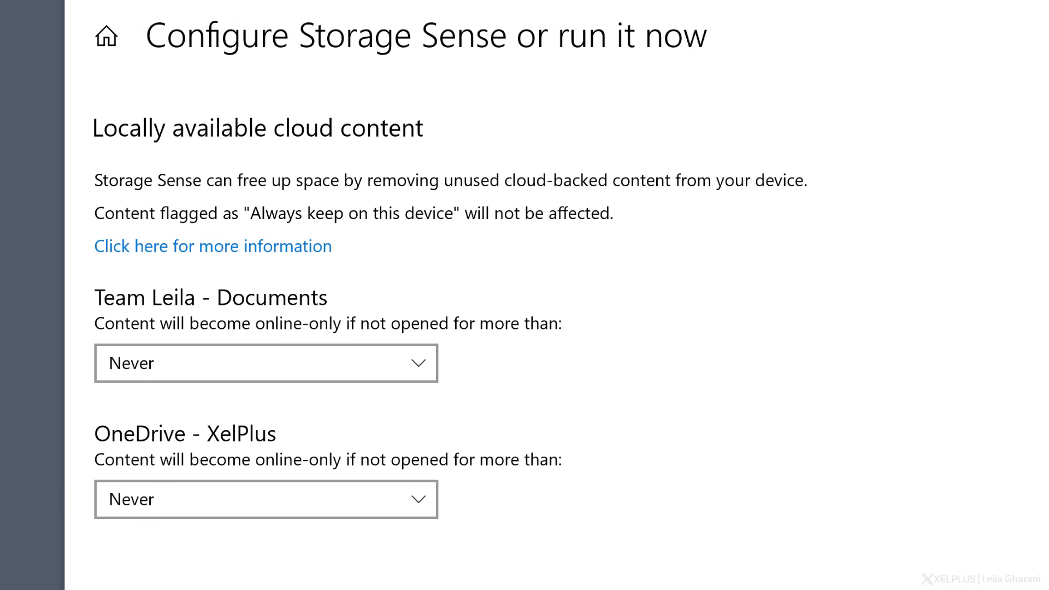
mouse_move(467, 445)
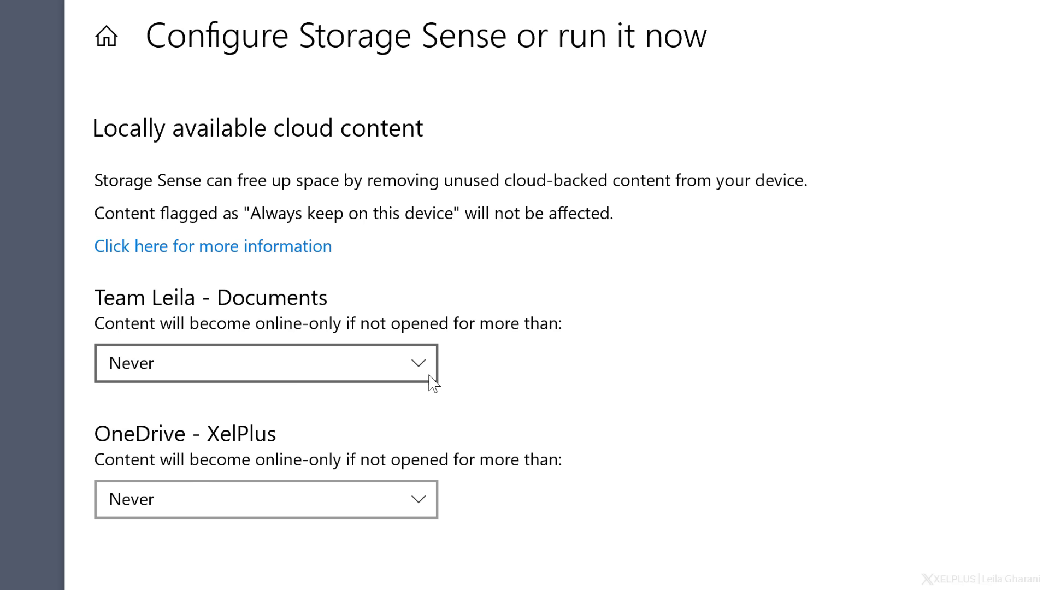
click(265, 363)
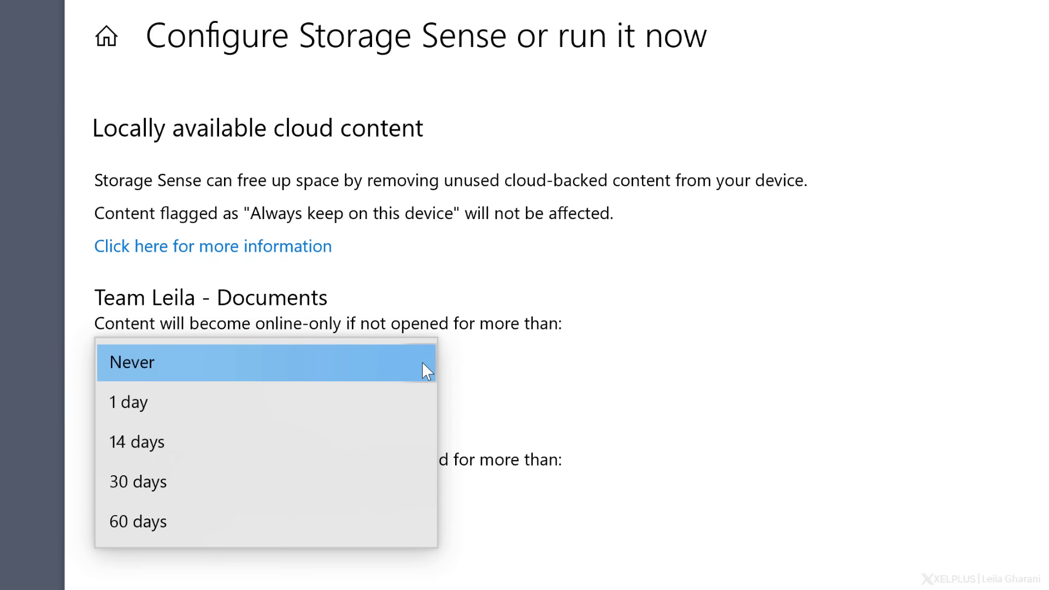
mouse_move(374, 436)
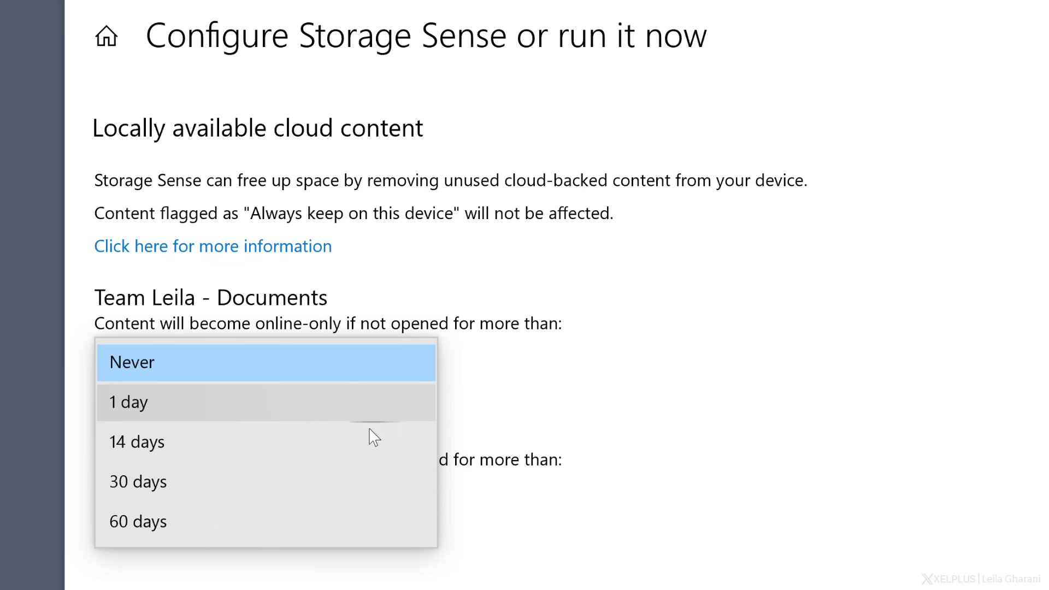
mouse_move(362, 444)
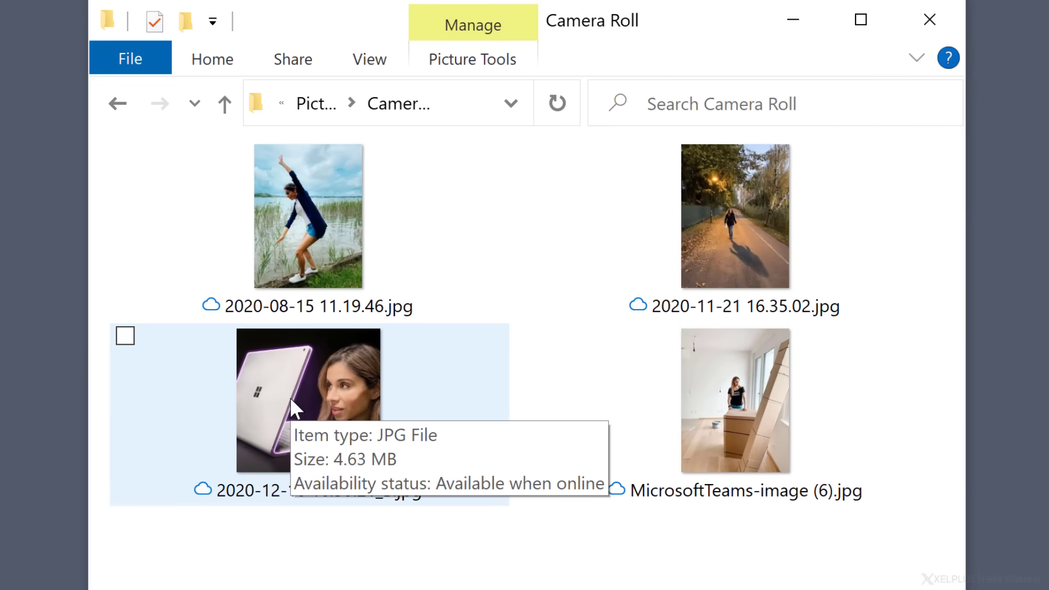
Select and launch the online-only photo 2020-12-10 16.50.21_B.jpg so it downloads locally.
click(125, 335)
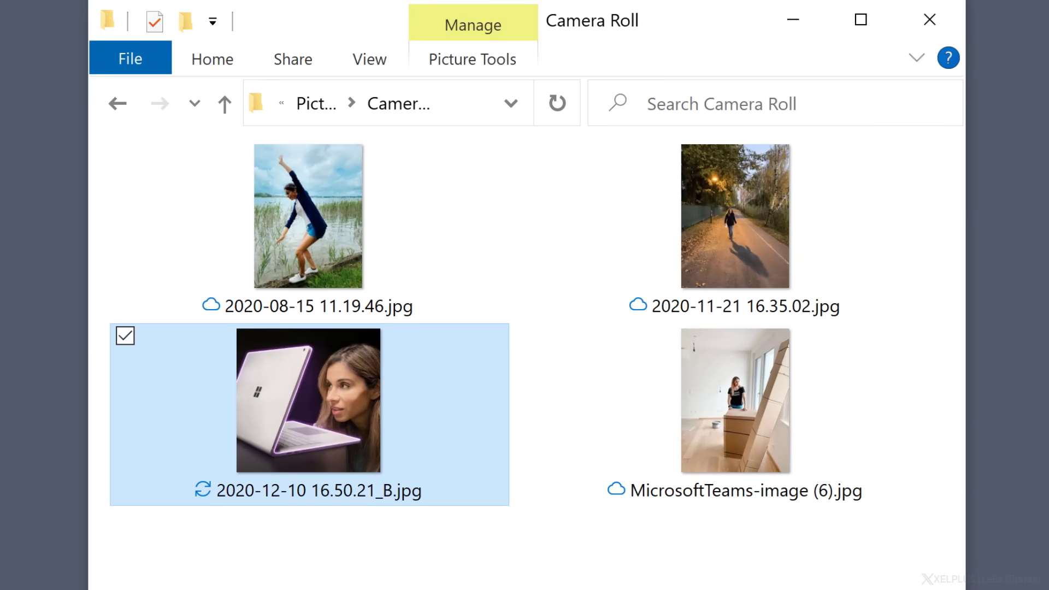
double_click(308, 400)
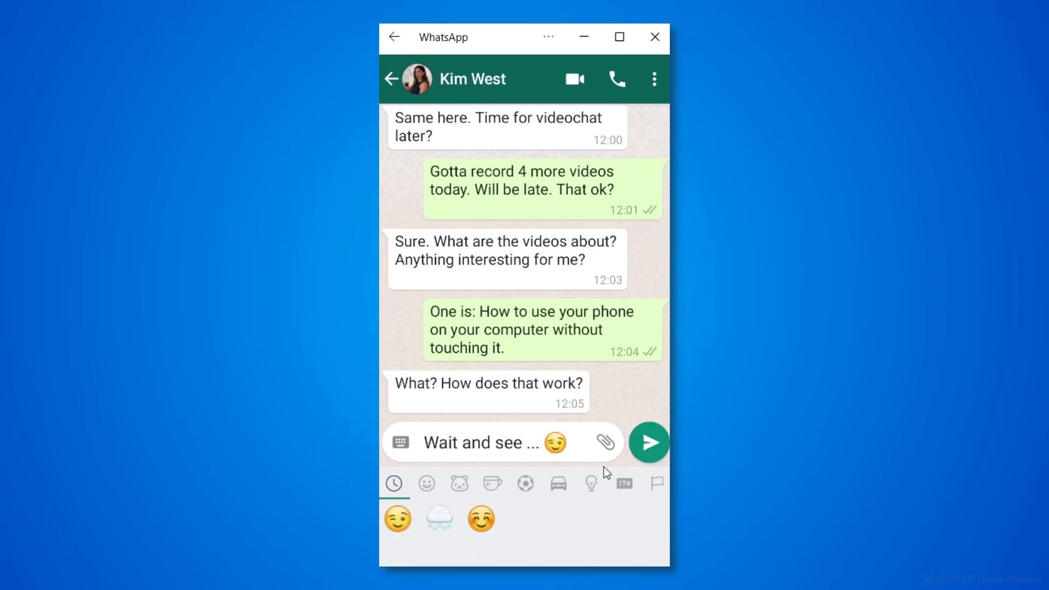
Send the typed 'Wait and see ...' reply in the mirrored WhatsApp chat.
click(647, 443)
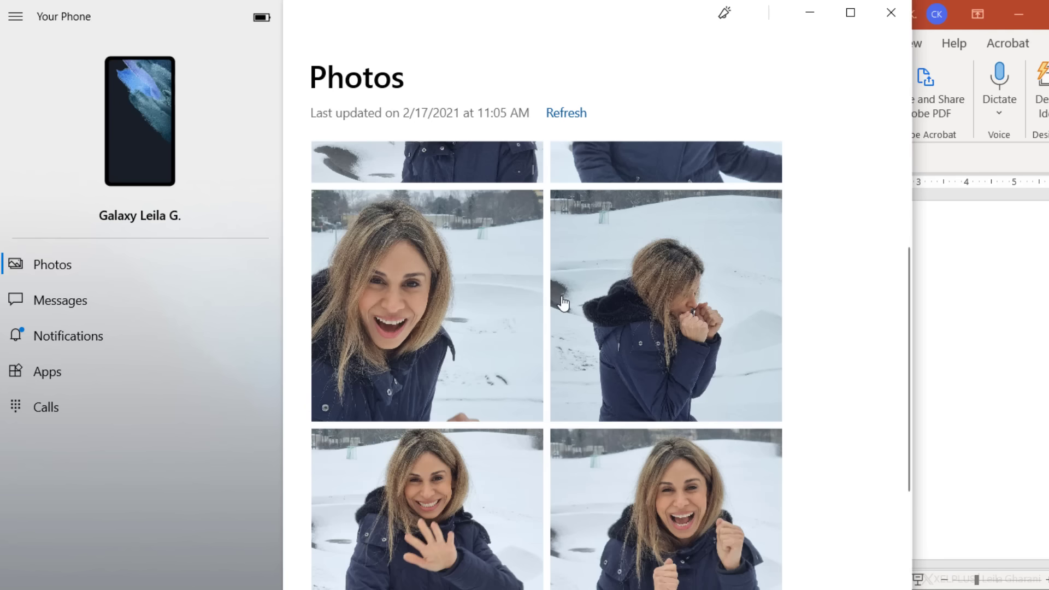
Place a snowy phone photo on the PowerPoint slide and apply a Design Ideas suggestion.
scroll(down, 3)
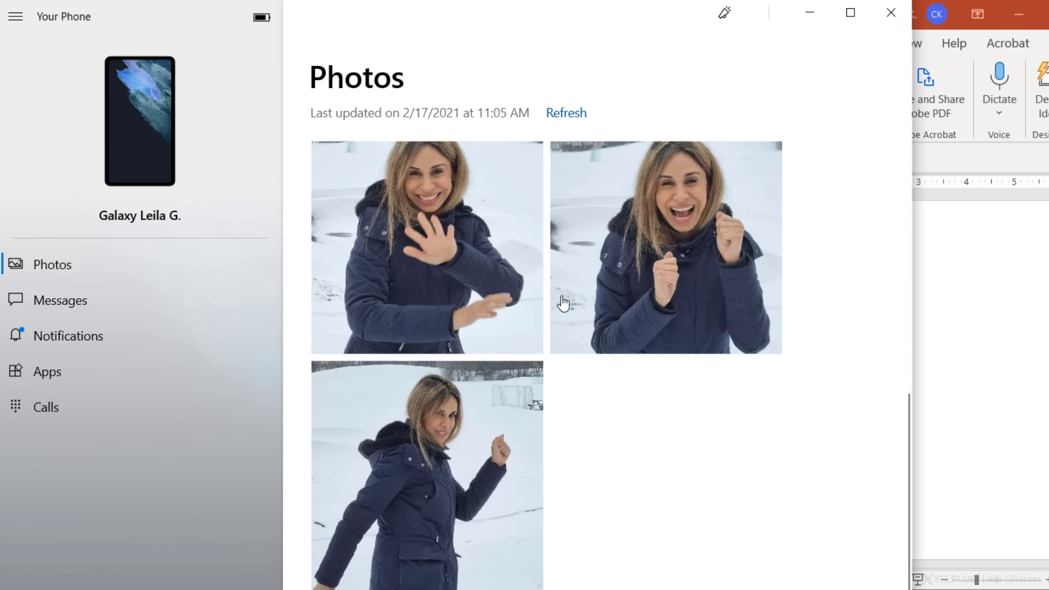
scroll(down, 3)
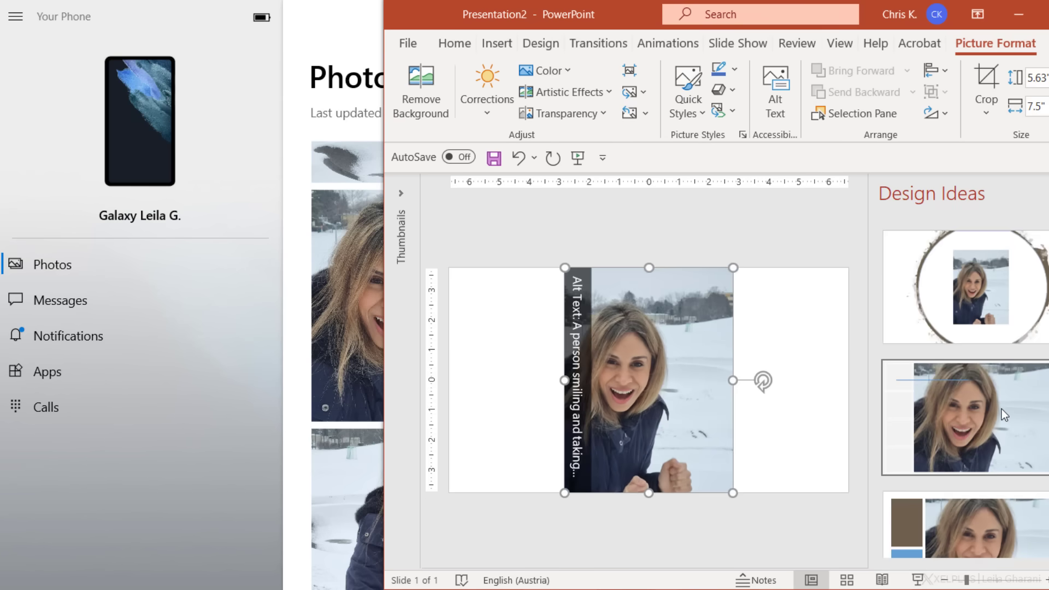
click(964, 285)
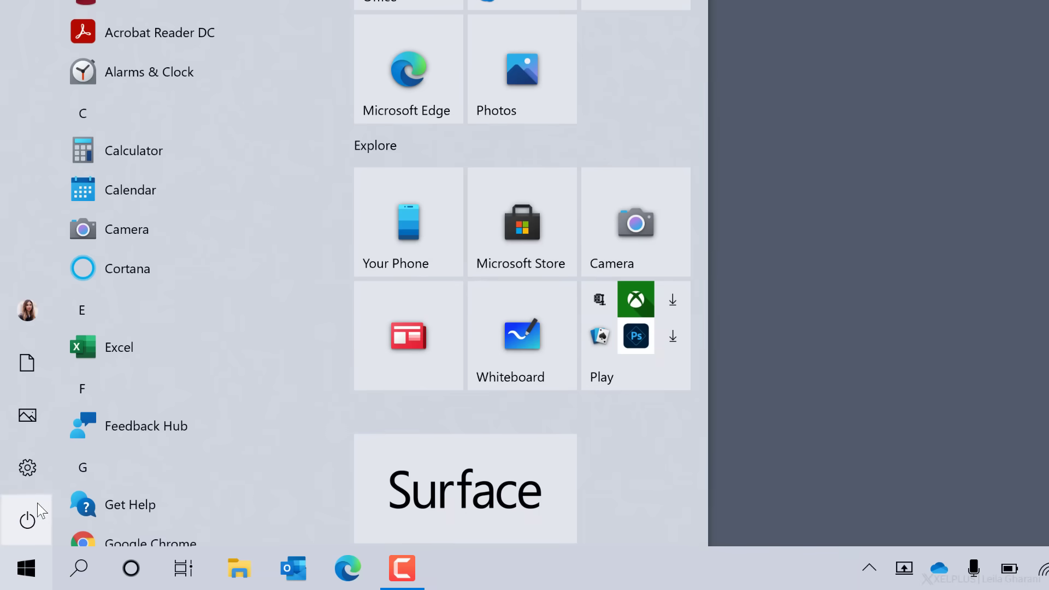
Reach Privacy > Background apps and toggle the master background switch off then back on.
click(26, 467)
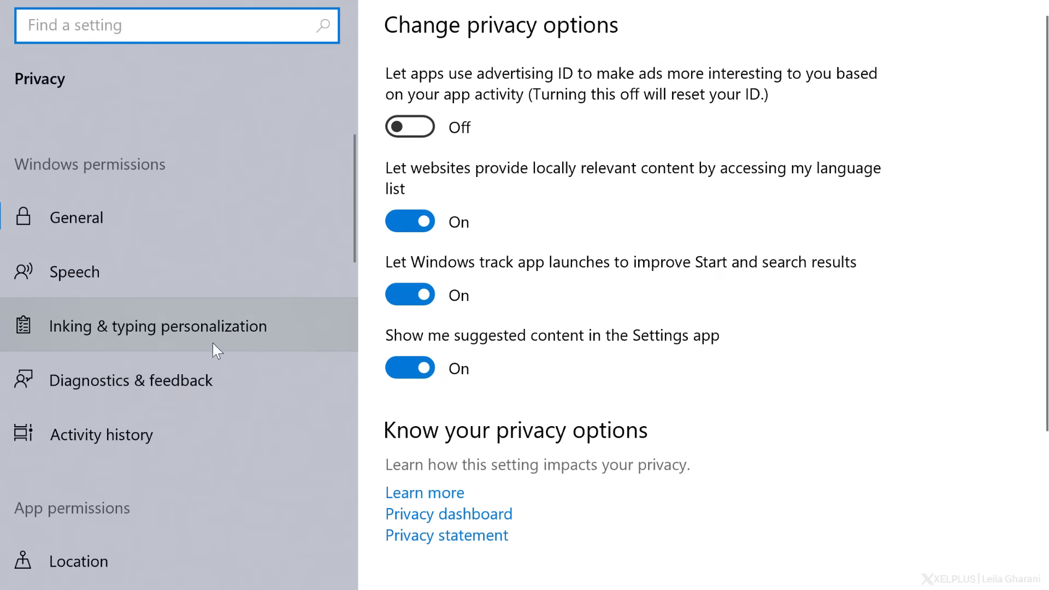
scroll(down, 3)
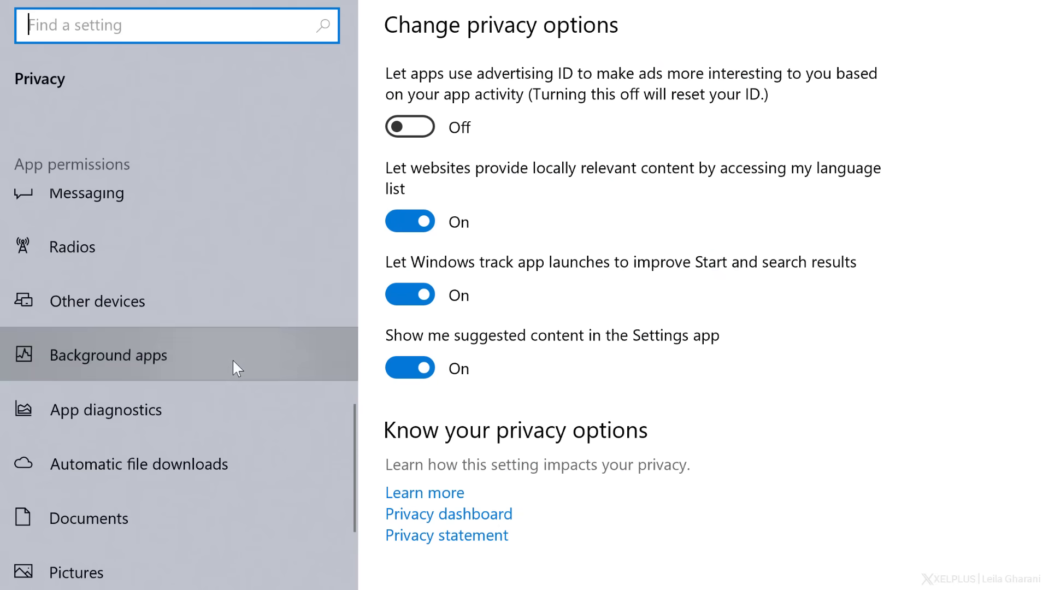
click(108, 354)
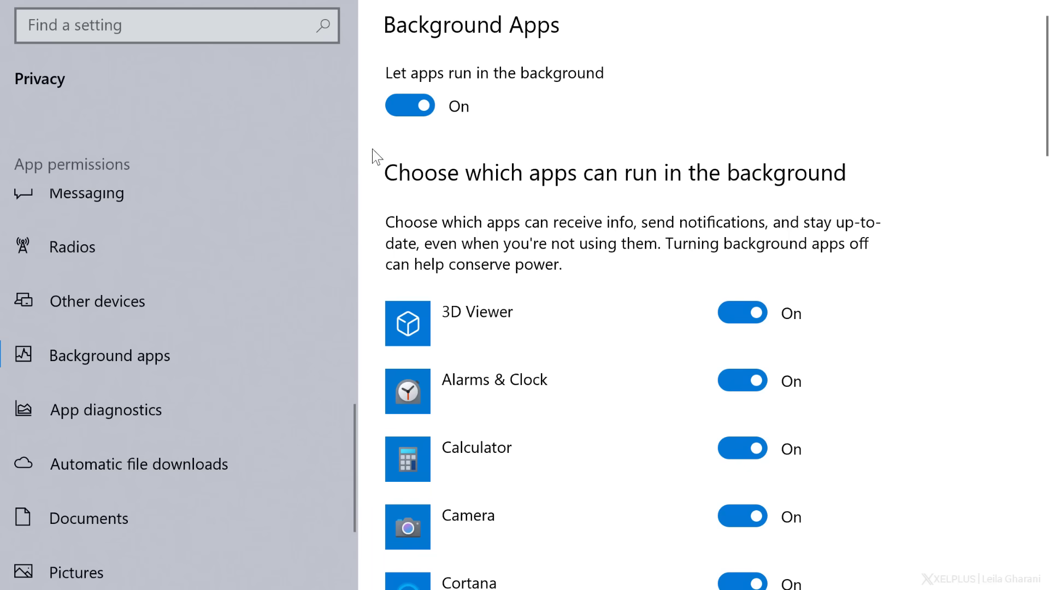
click(409, 106)
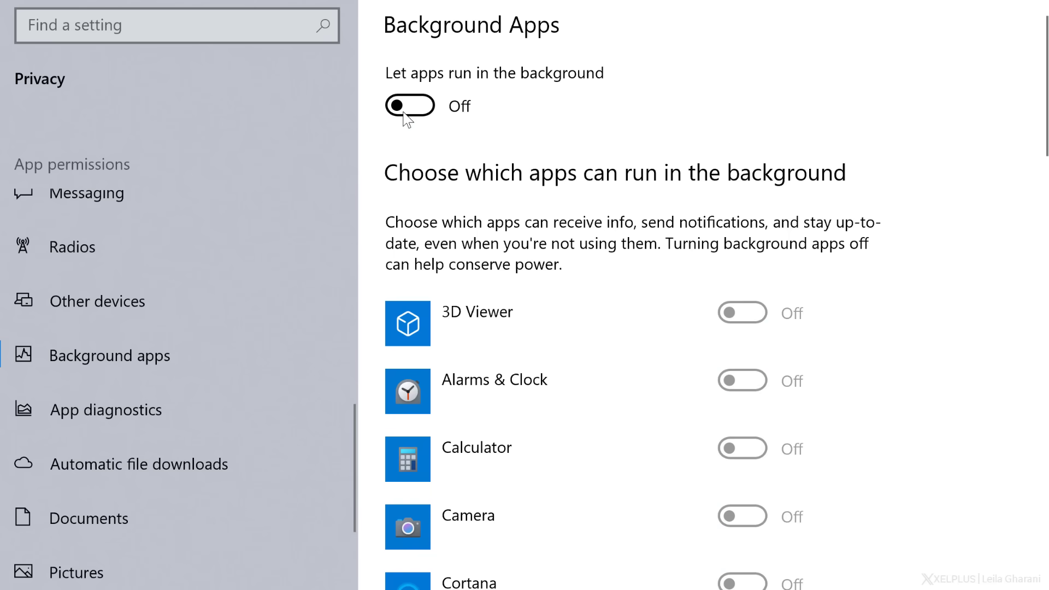
click(410, 105)
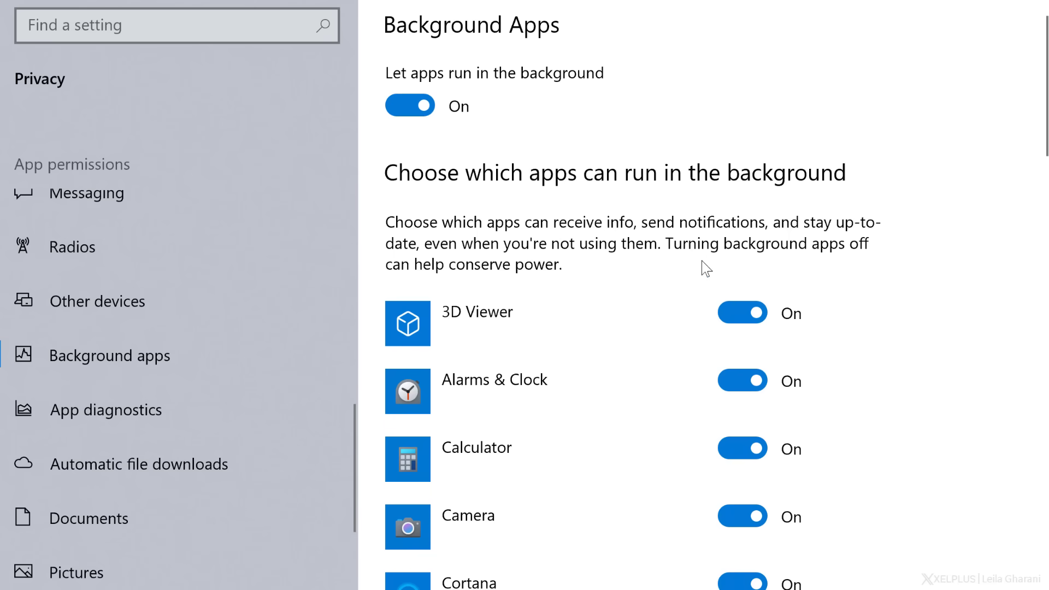
Switch off background running for Alarms & Clock and Feedback Hub, leaving other apps allowed.
click(743, 380)
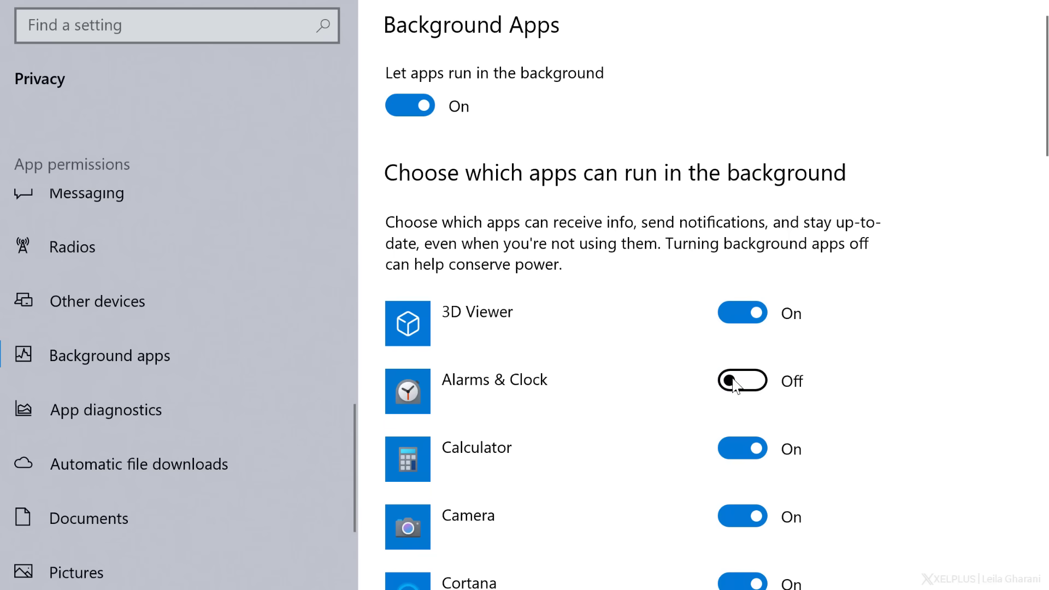
scroll(down, 3)
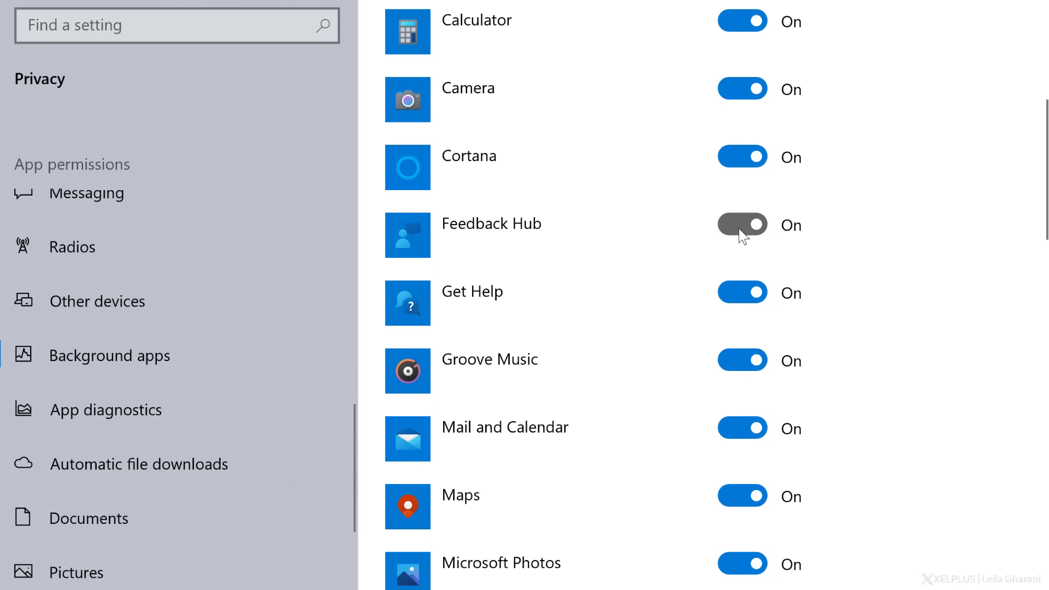
click(742, 225)
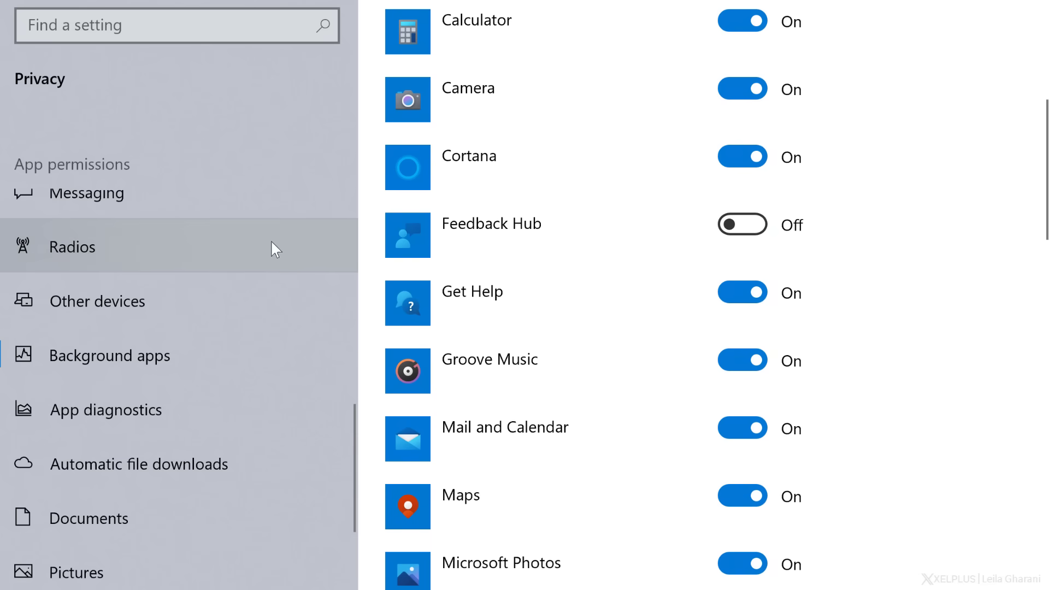
In Activity history, uncheck 'Send my activity history to Microsoft'.
scroll(down, 3)
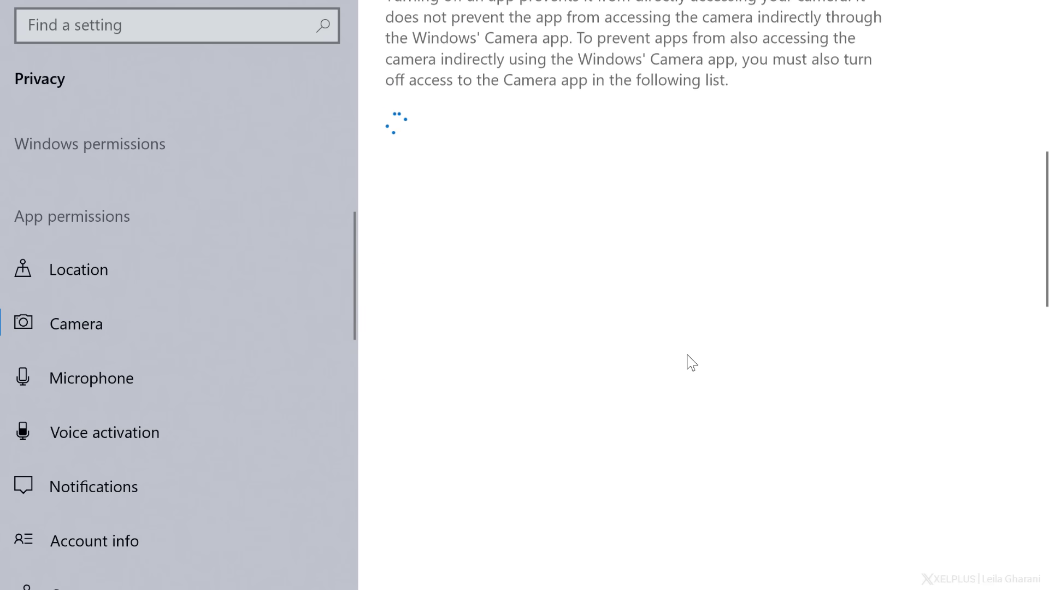
click(92, 377)
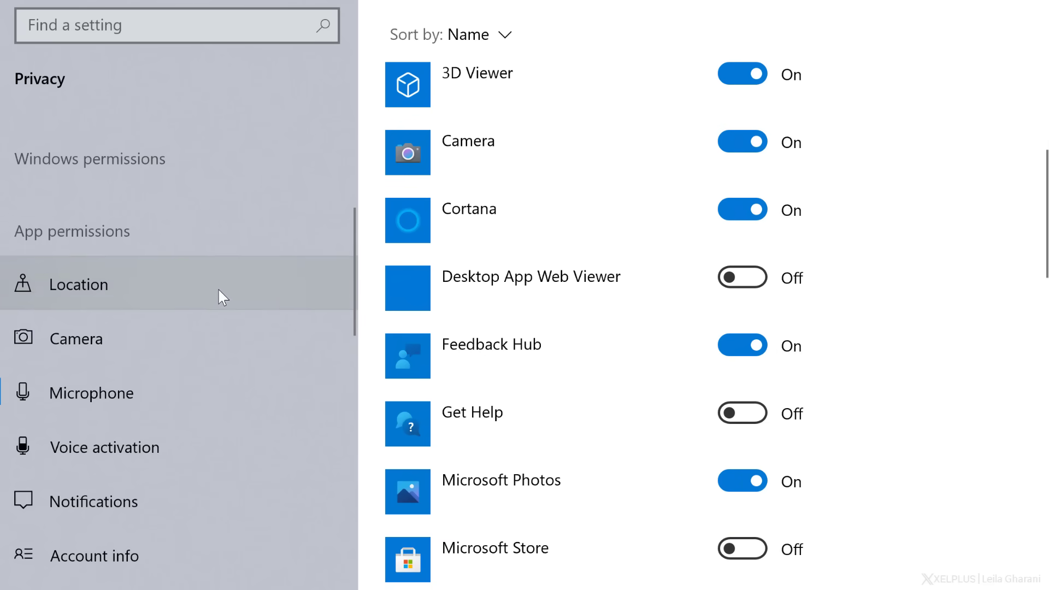
click(100, 362)
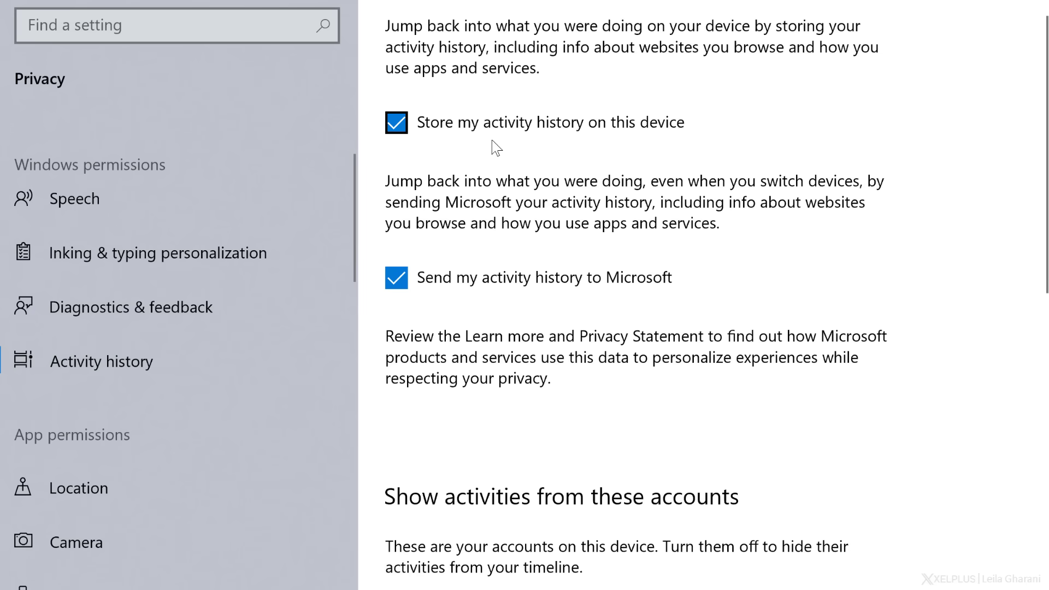
click(395, 277)
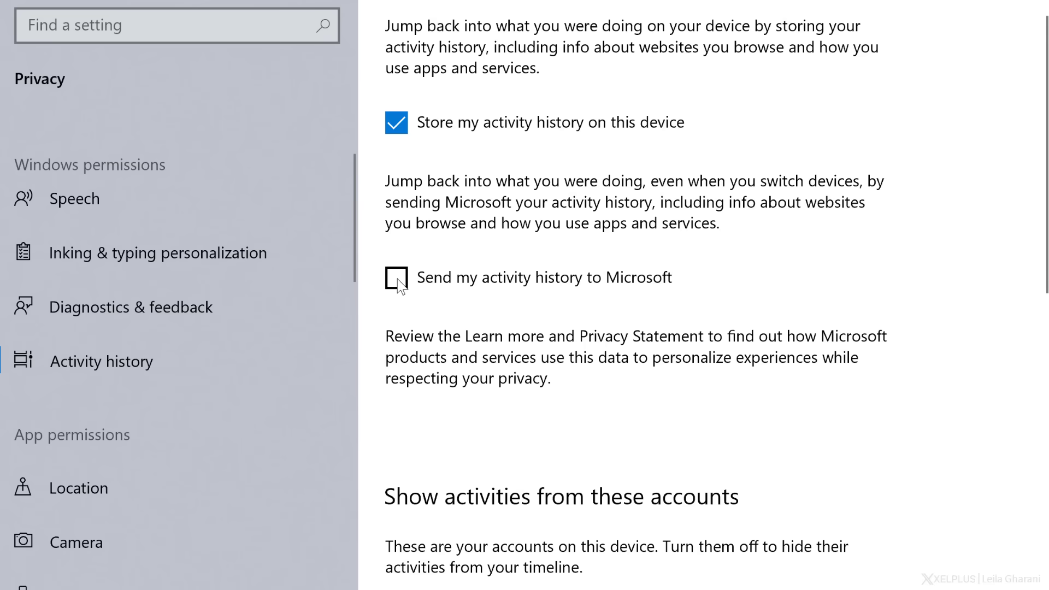
In Location, block Mail and Calendar and 3D Viewer from precise location access.
click(78, 487)
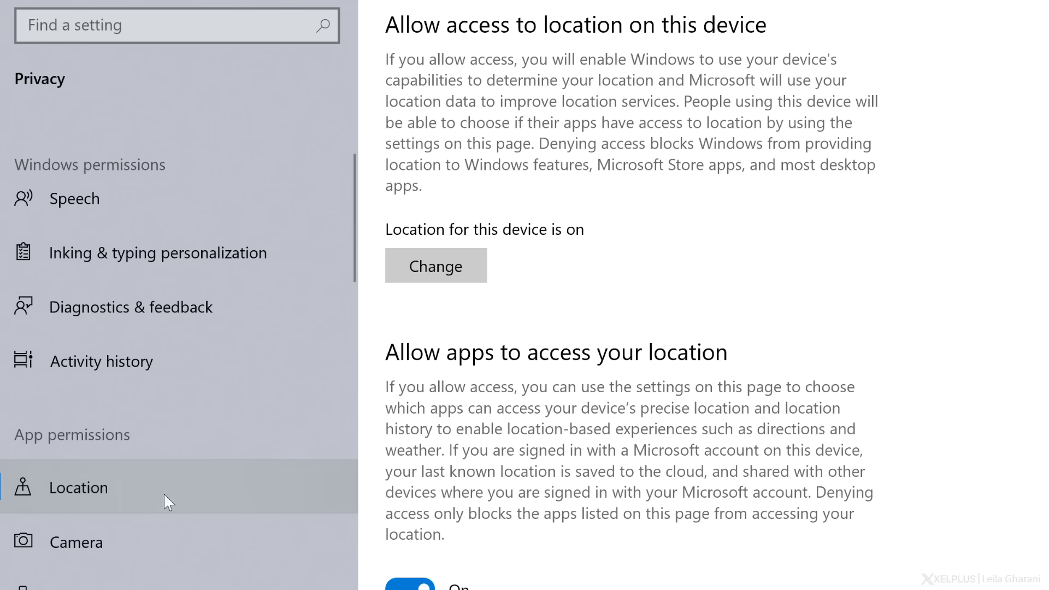
scroll(down, 3)
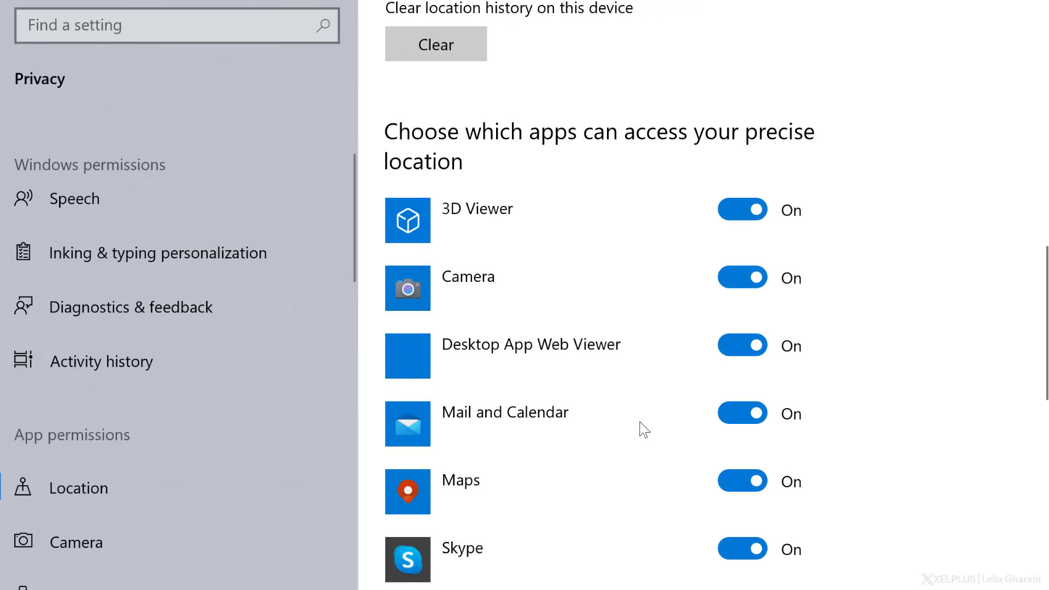
click(740, 413)
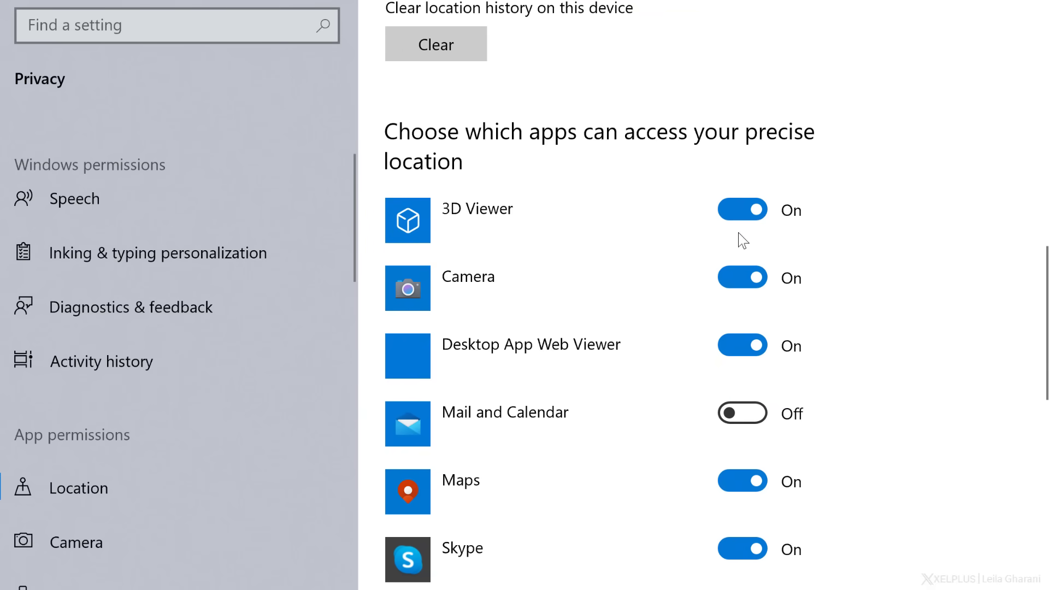
click(742, 210)
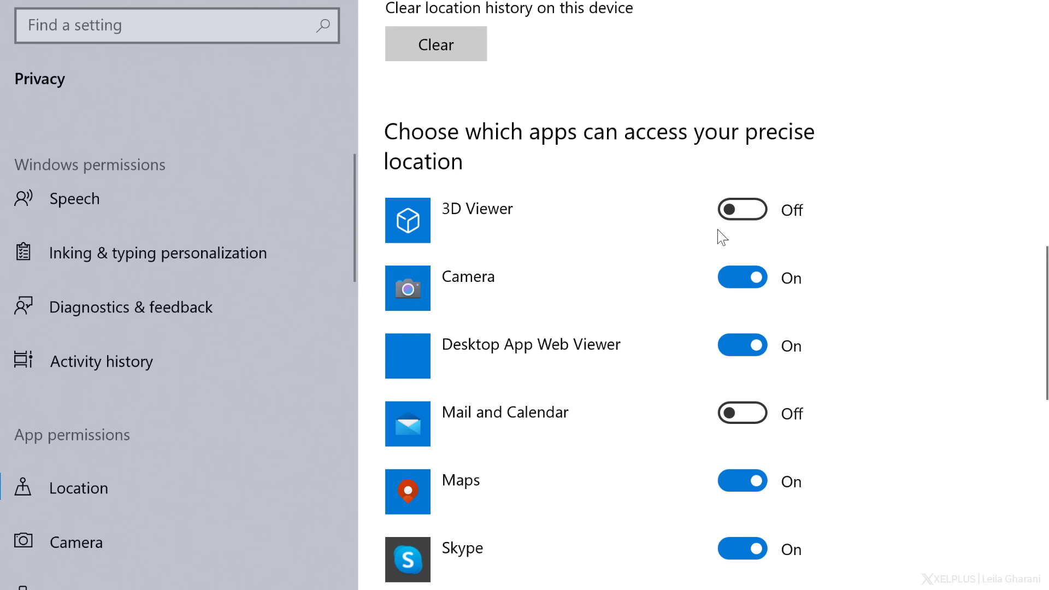